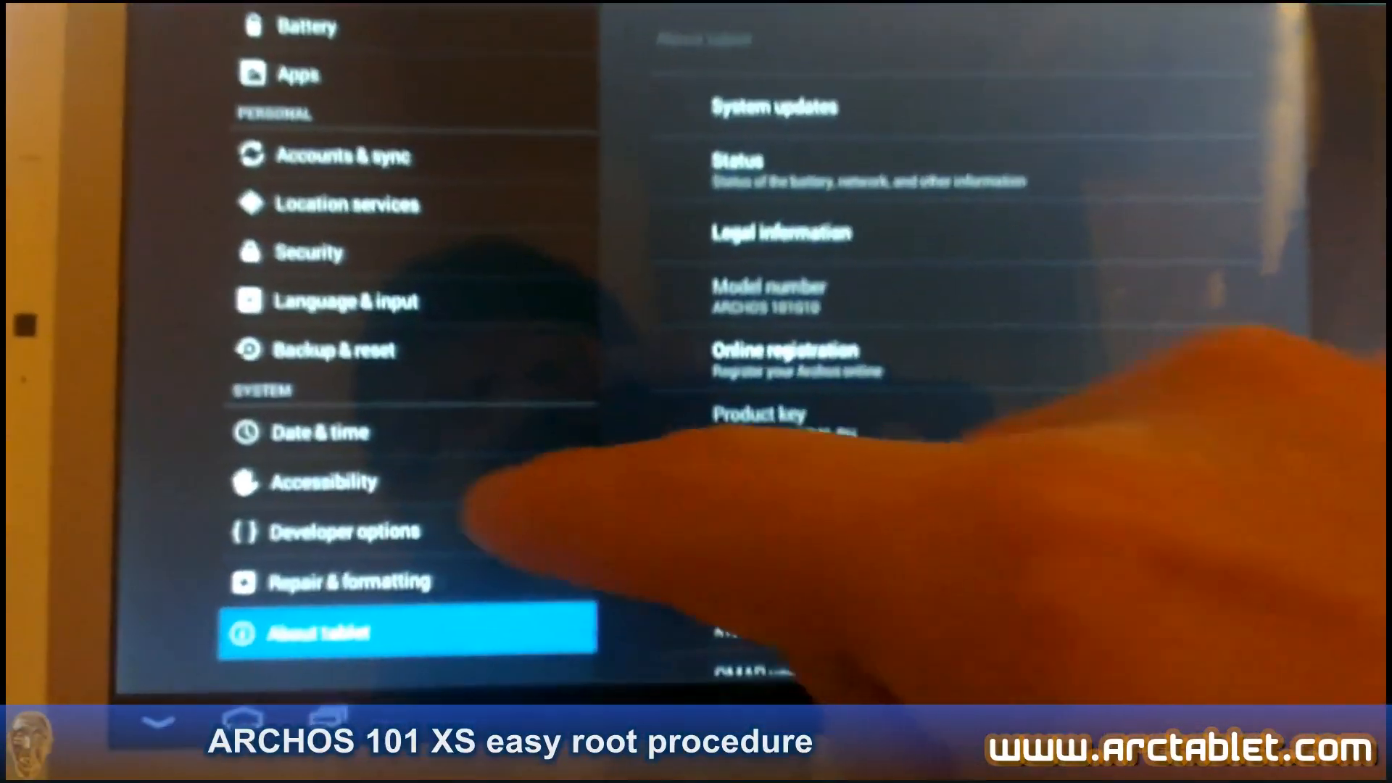
Open About tablet in Android Settings to view the model and firmware details.
left_click(347, 529)
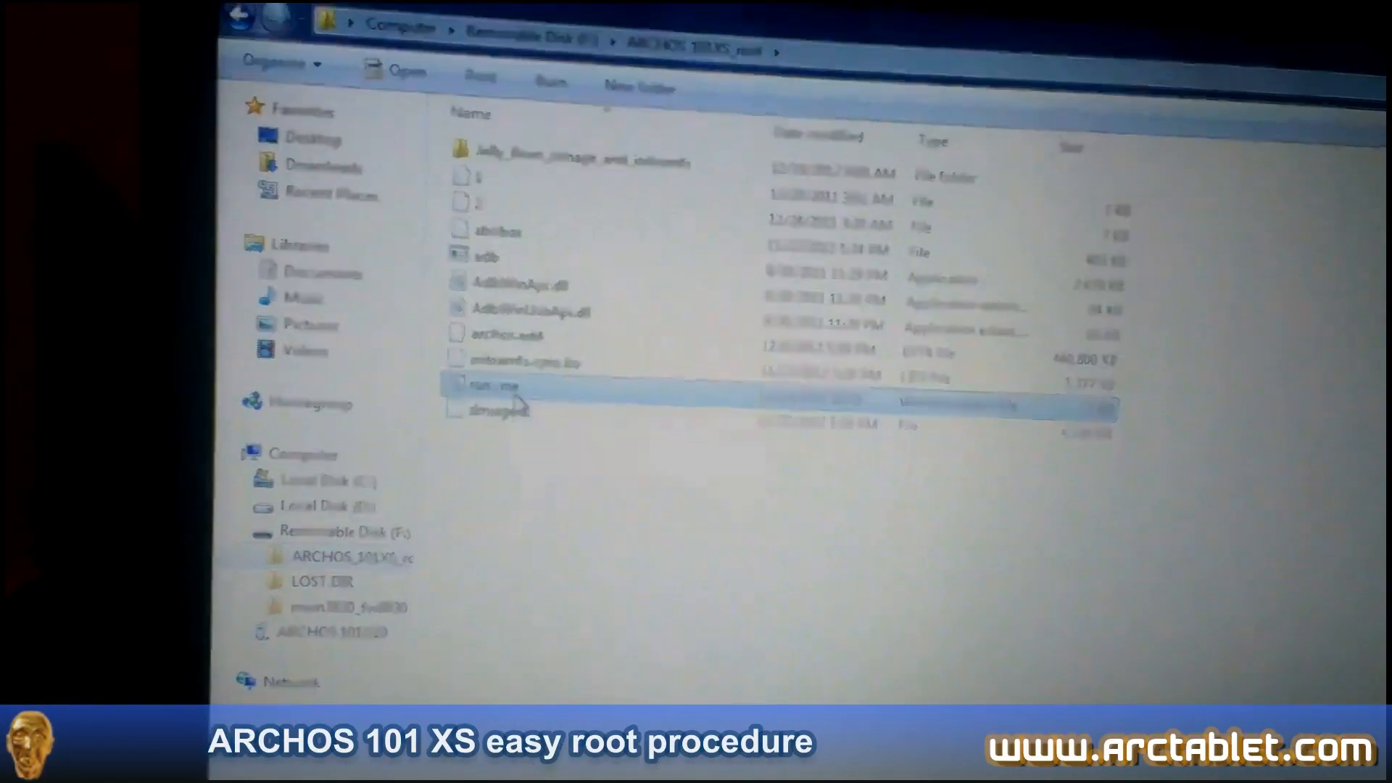
double_click(495, 385)
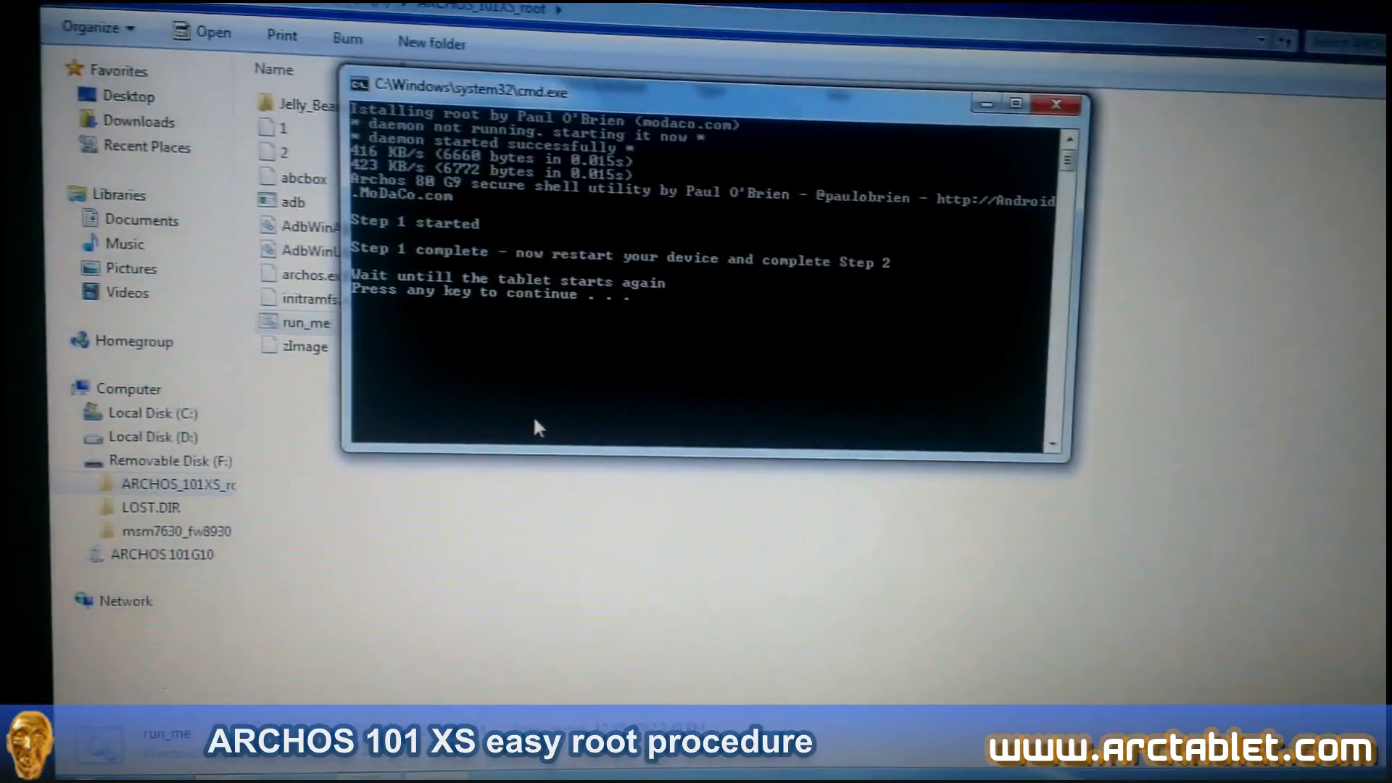
key("enter")
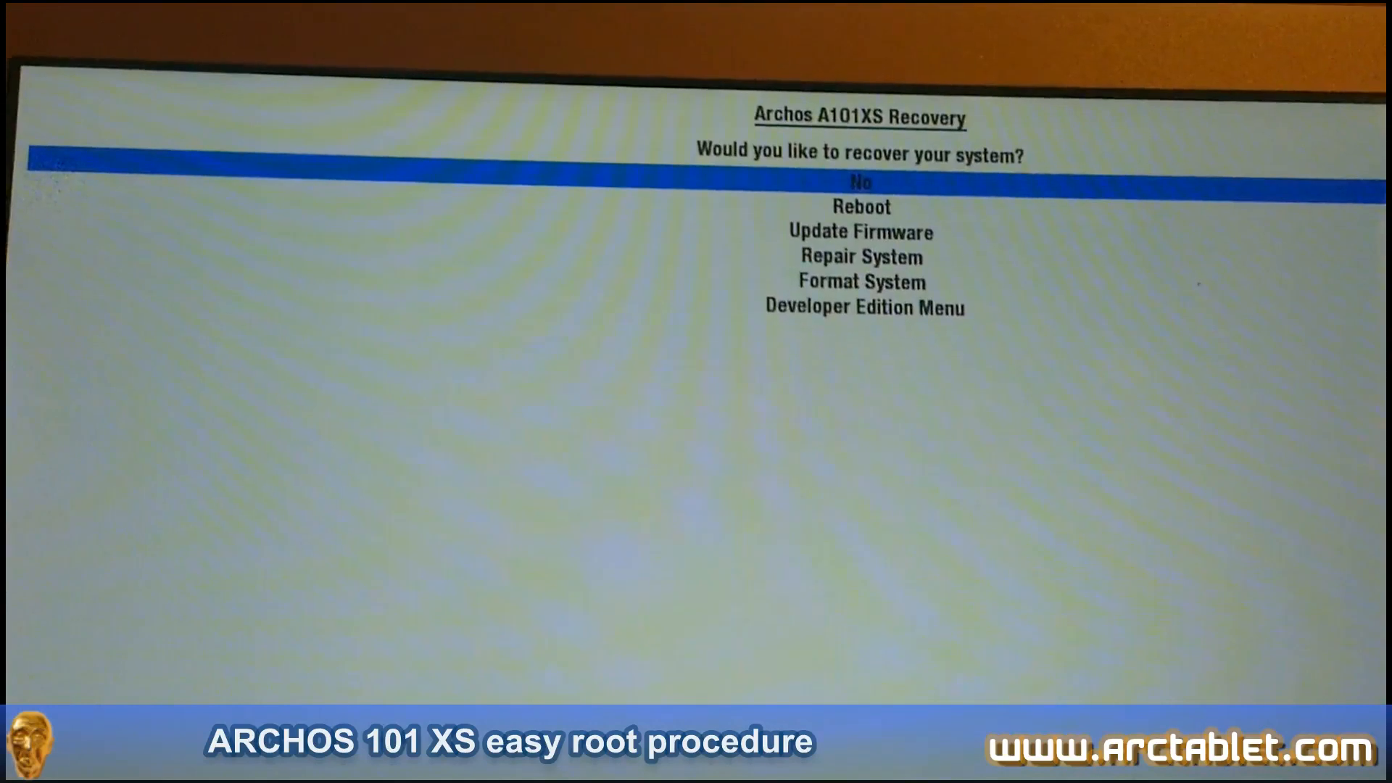
Move down three entries in the recovery menu toward Flash Kernel and Initramfs.
key("Down")
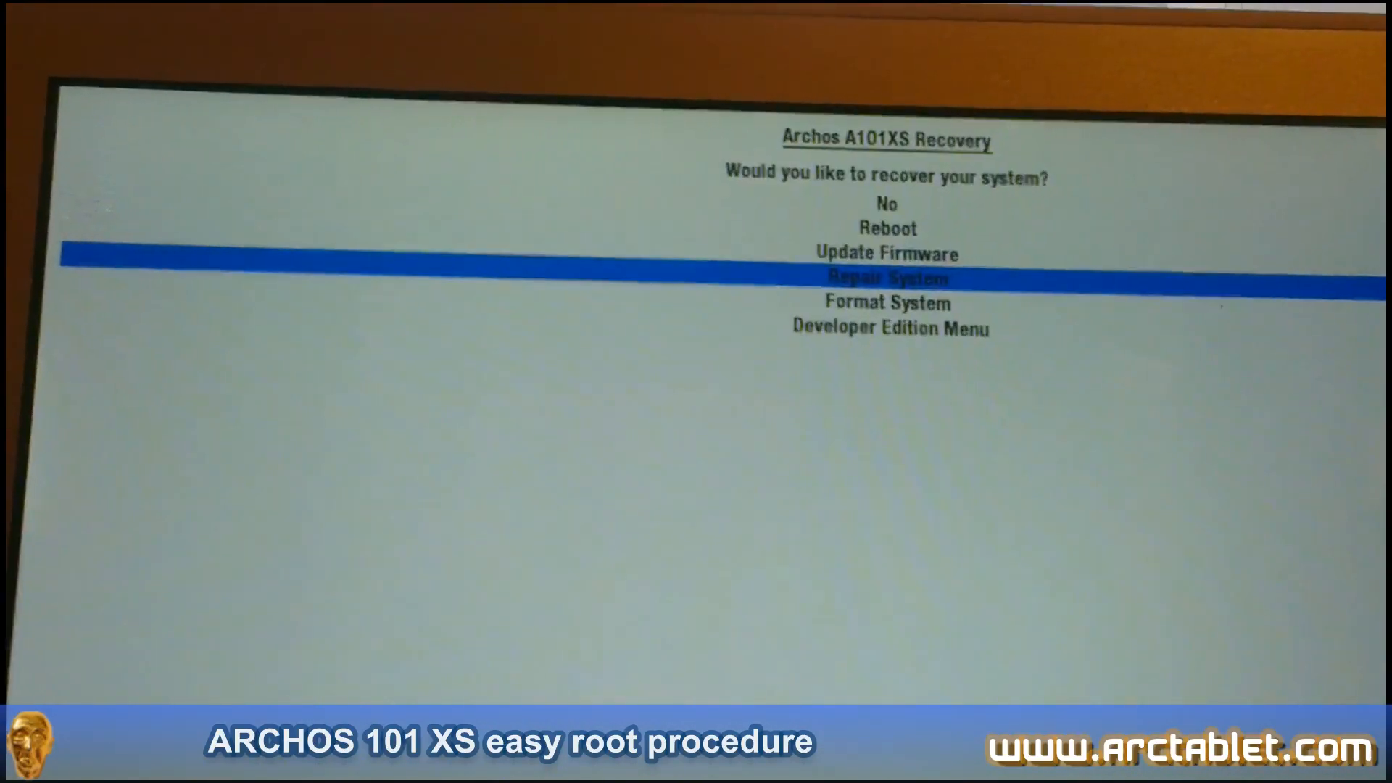
key("Down")
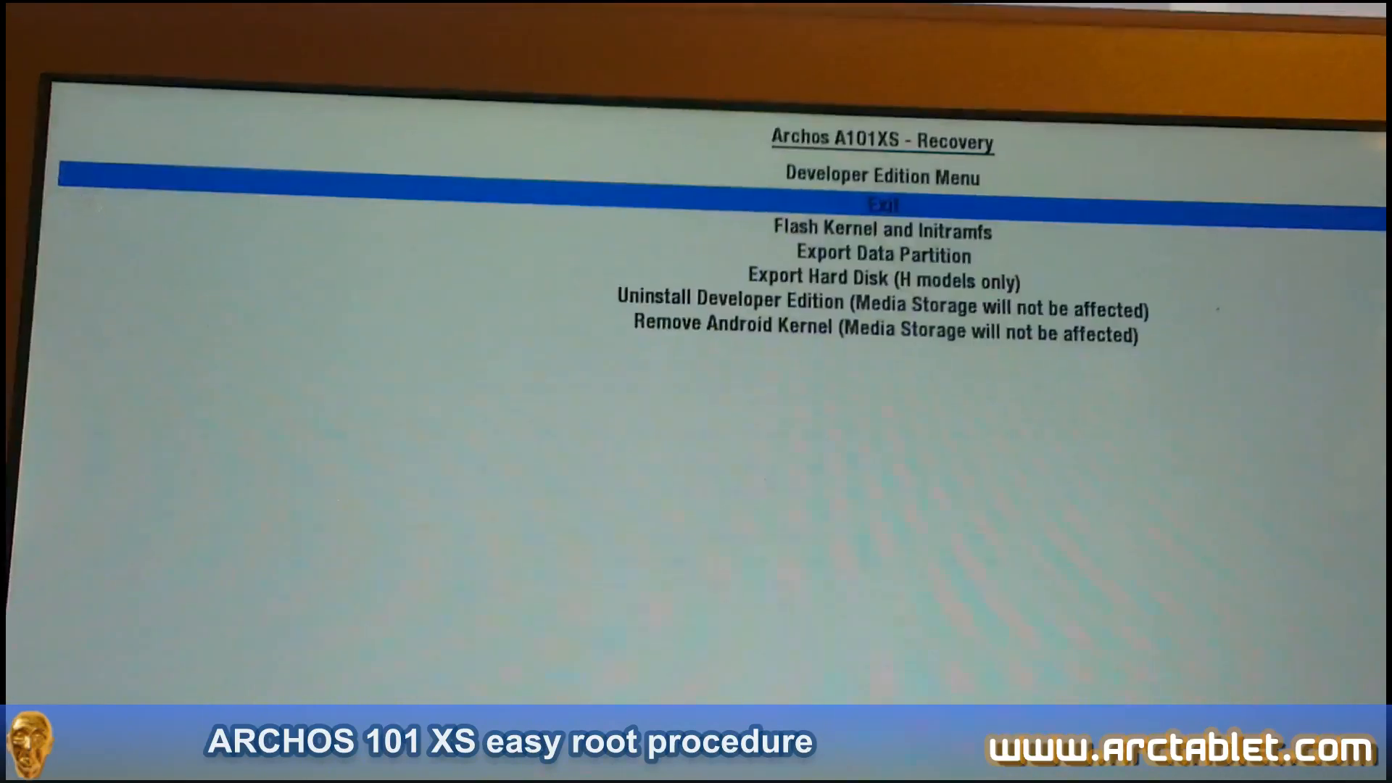
key("Down")
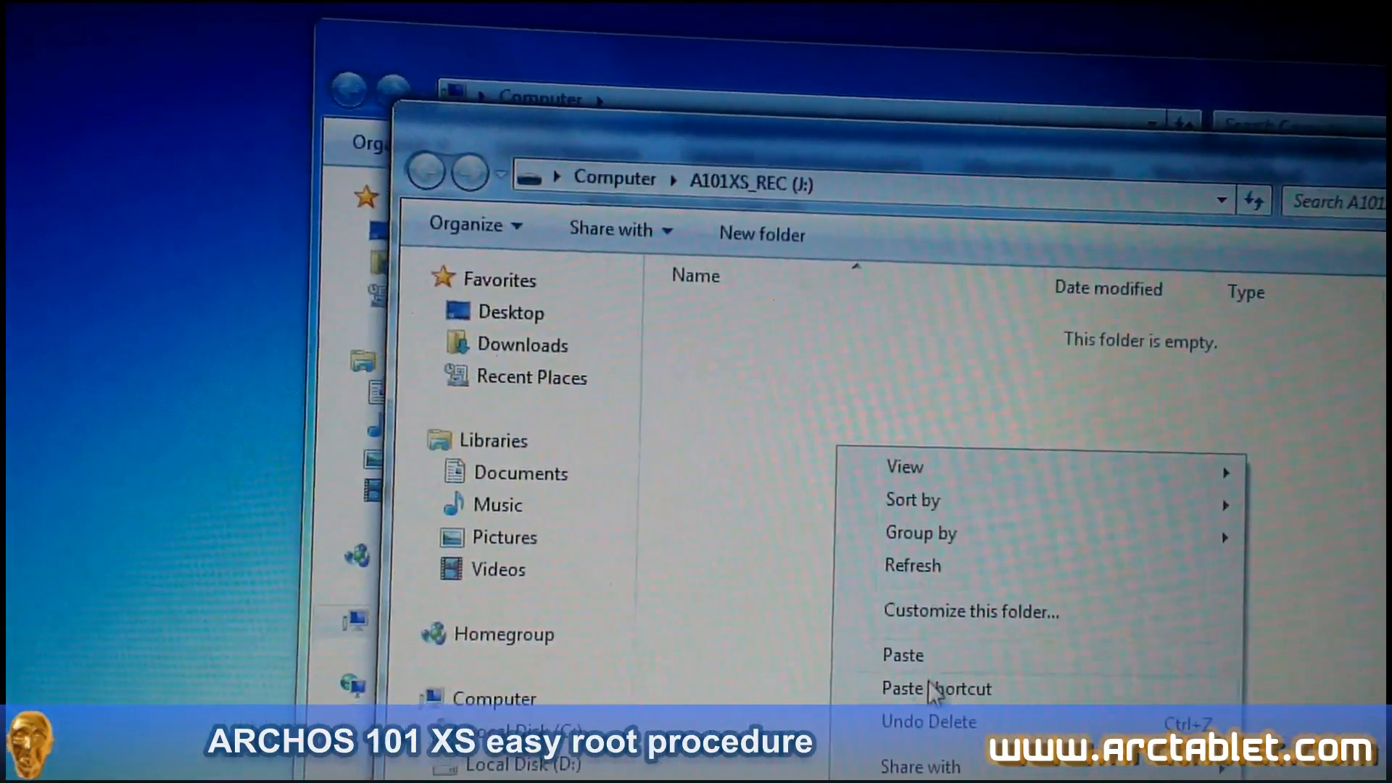
Paste the copied rooted firmware files into the A101XS_REC (J:) drive.
left_click(902, 653)
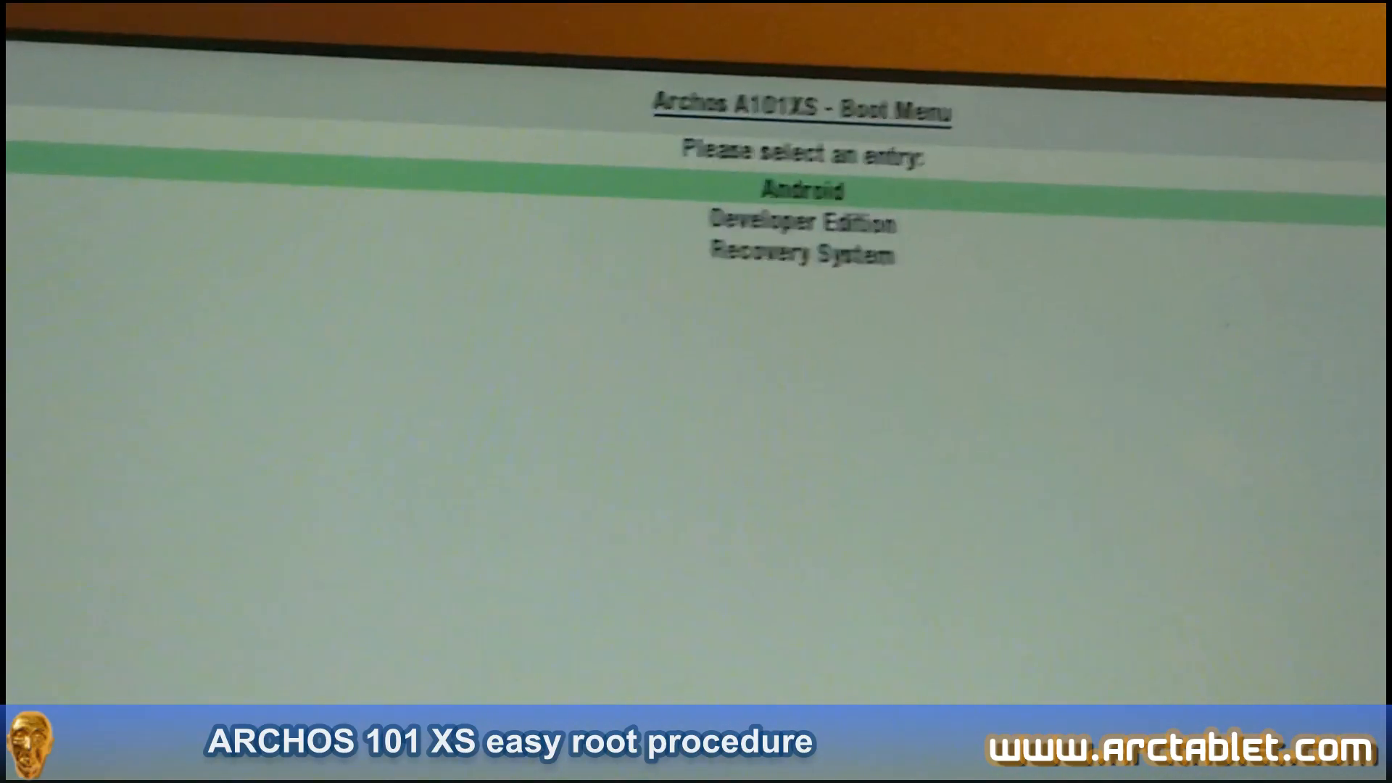
Highlight the Developer Edition entry in the Archos A101XS Boot Menu.
key("Down")
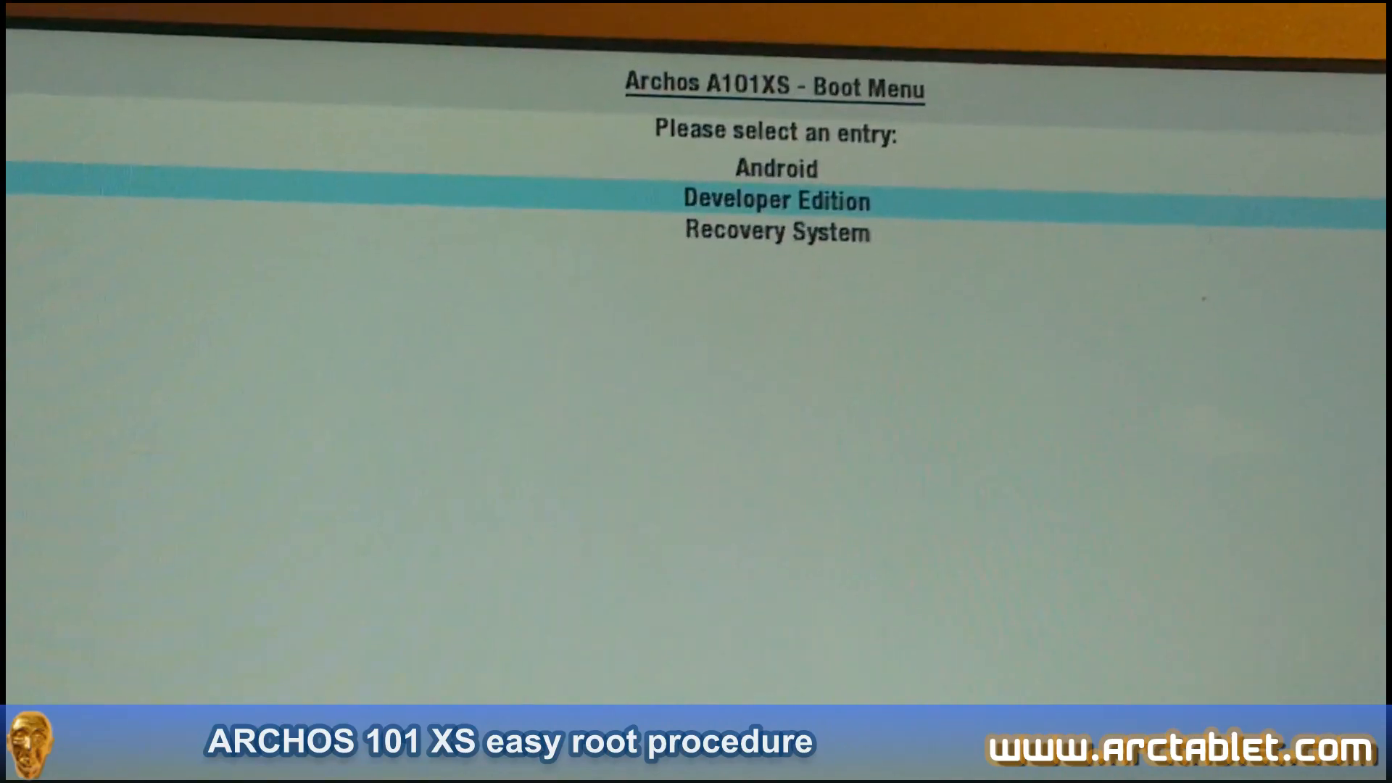